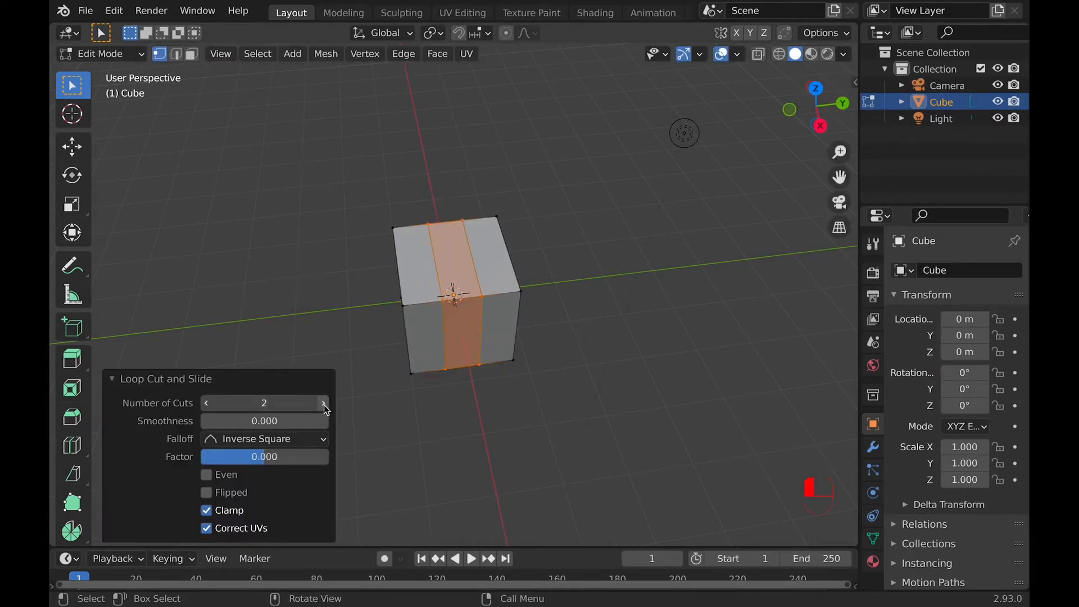
- Increase the loop cut to five cuts with smoothness 0.100
left_click(323, 402)
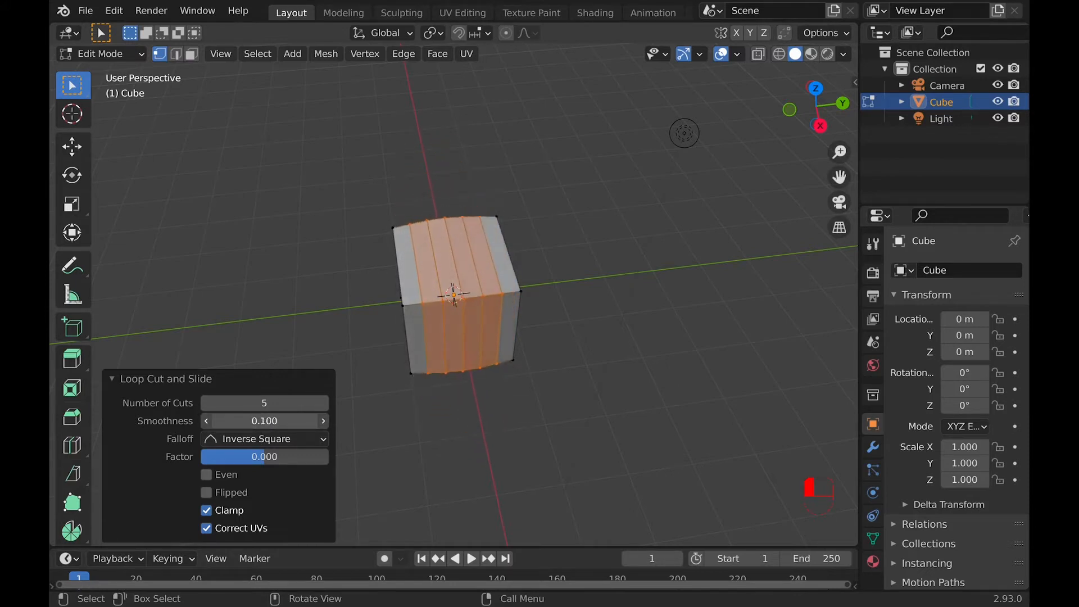
- Pinch the cuts inward with smoothness -0.720, trying Smooth then Linear falloff
left_click_drag(264, 420, 214, 420)
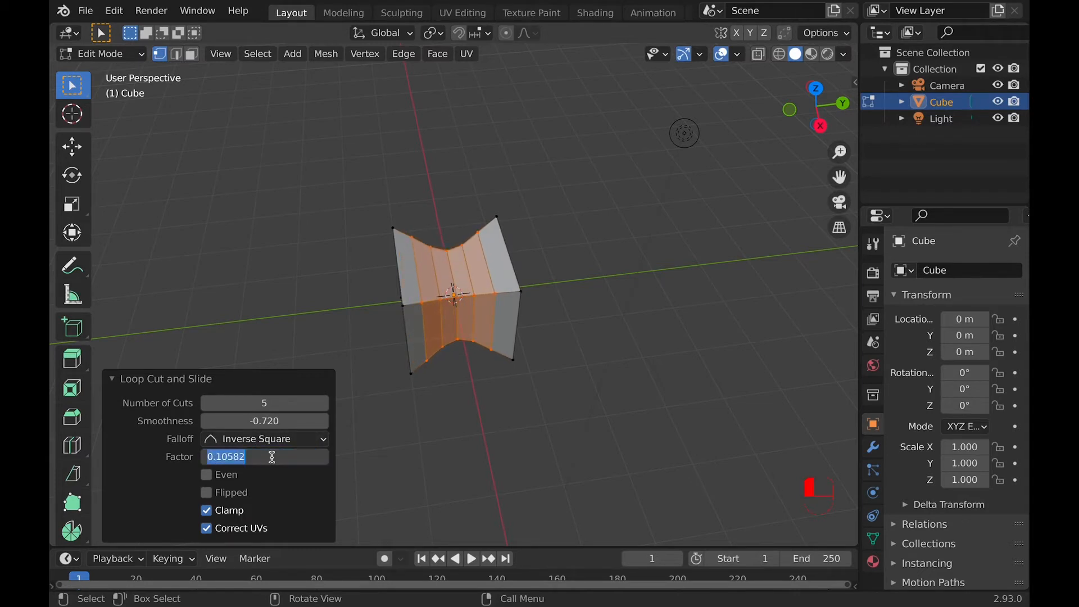
left_click(264, 438)
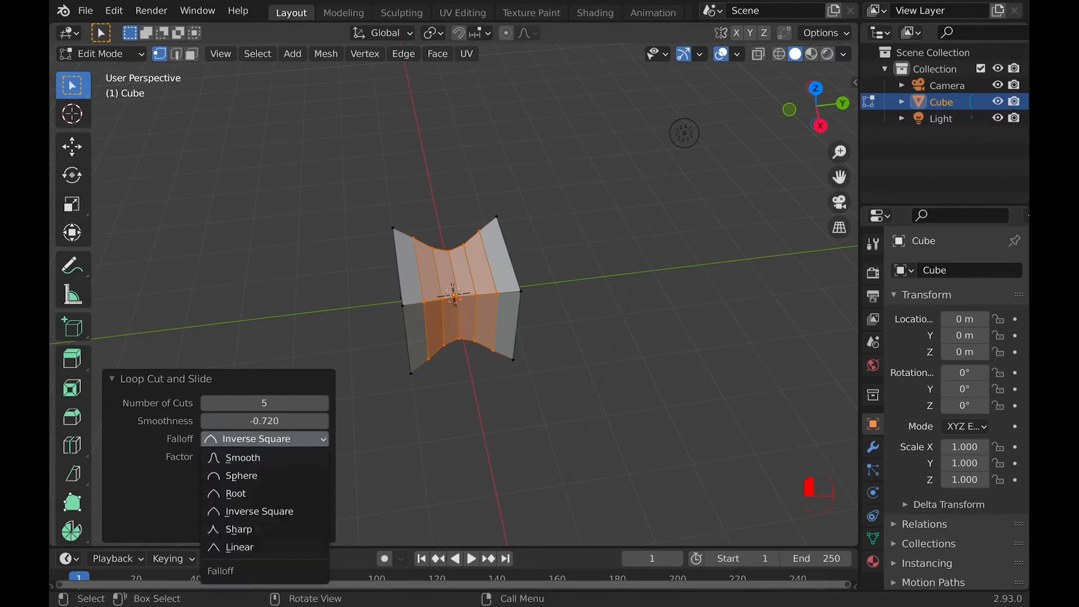
left_click(244, 457)
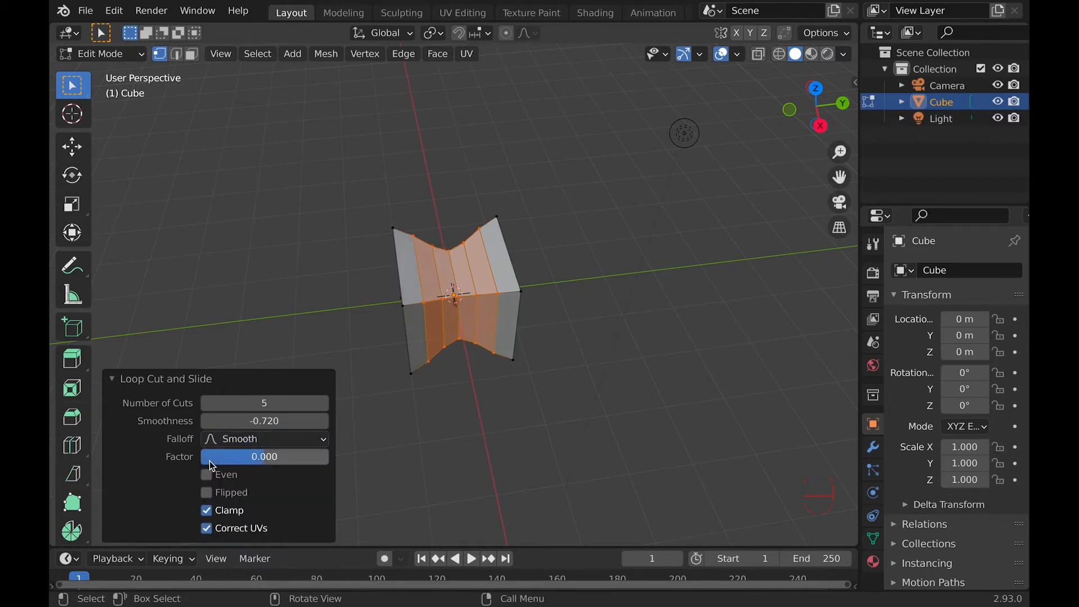
left_click(264, 438)
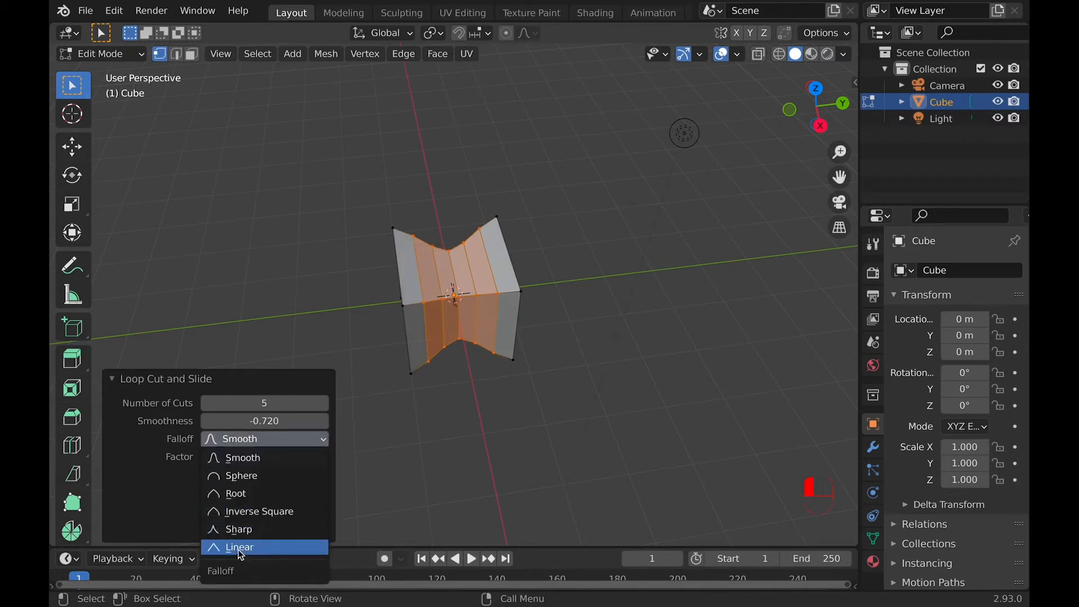
left_click(240, 547)
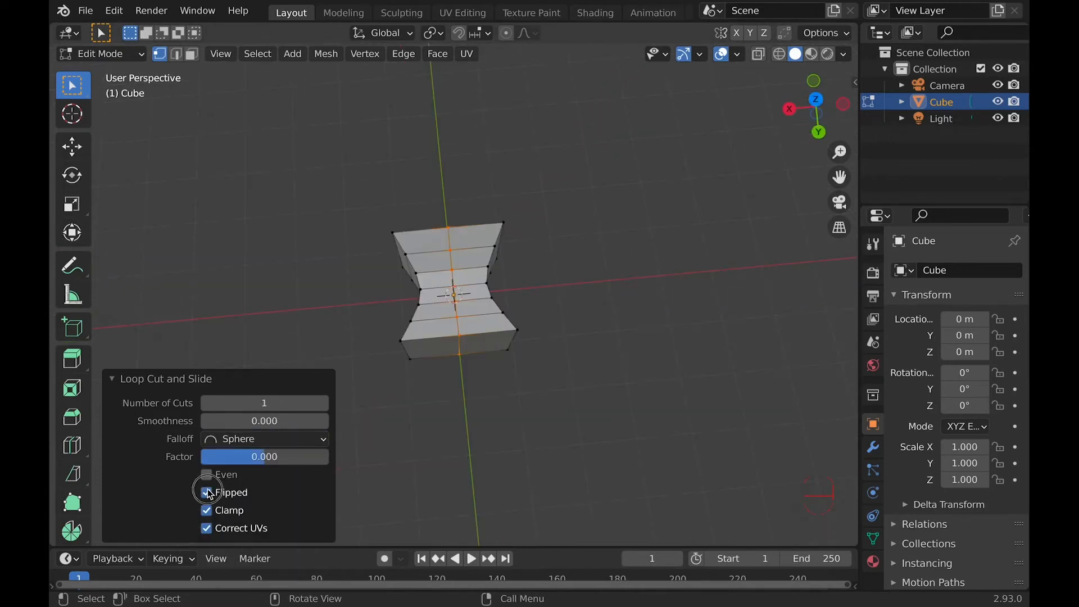
- Enable Even and Flipped so the single cut follows the opposite edge
left_click(206, 474)
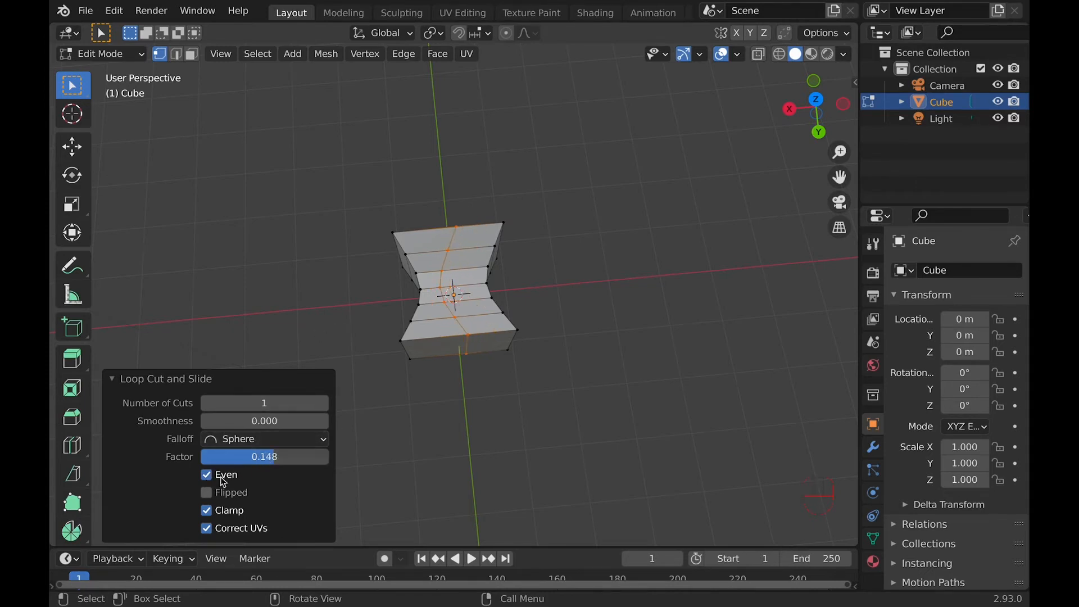
left_click(206, 492)
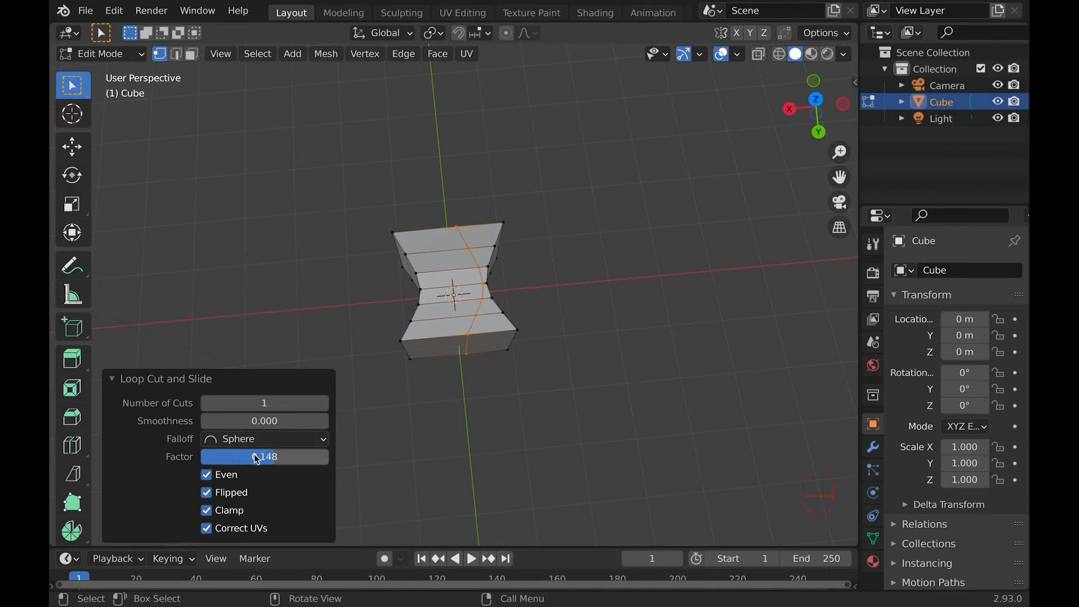